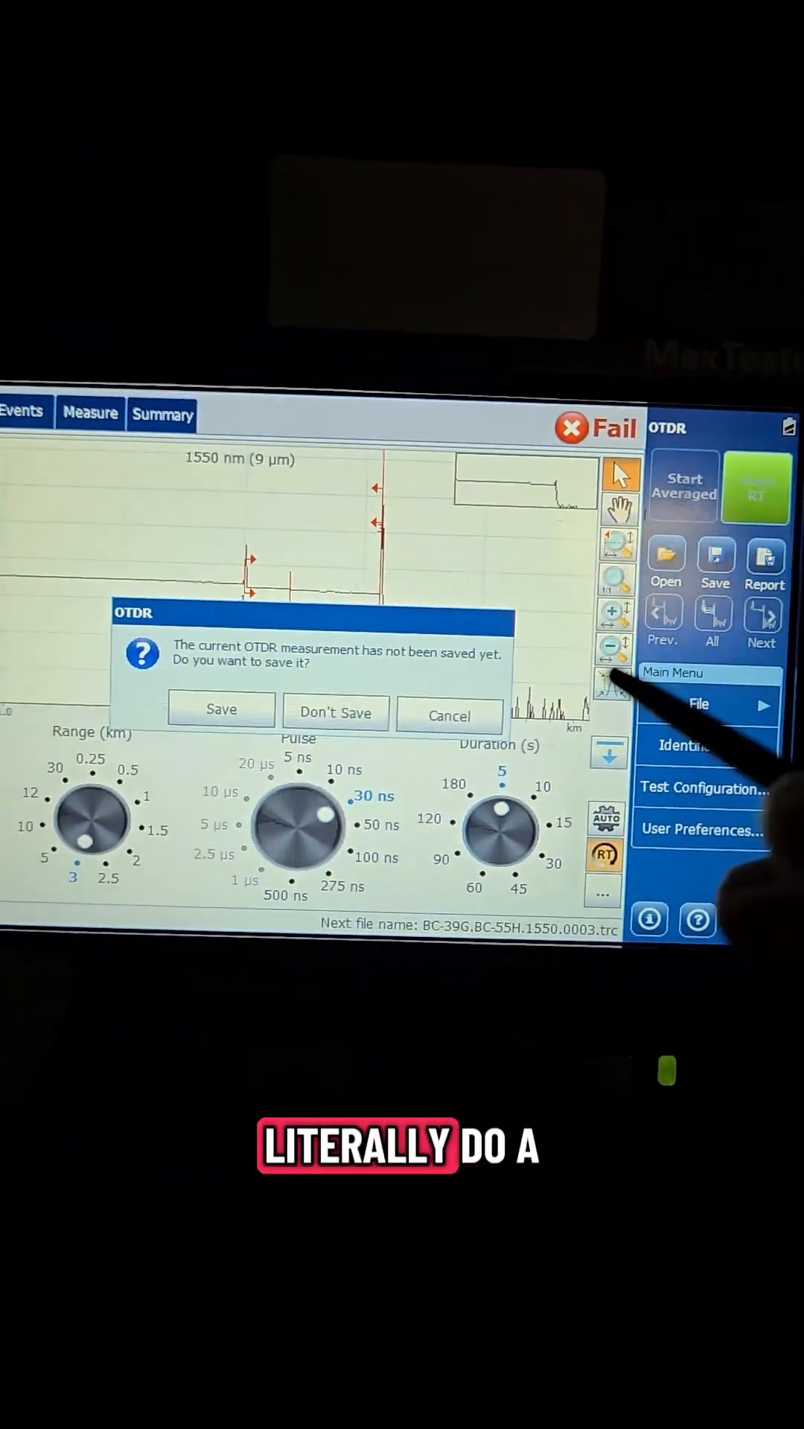
- Discard the unsaved 1550 nm trace with Don't Save so a fresh acquisition starts
{"action": "left_click", "coordinate": [334, 710]}
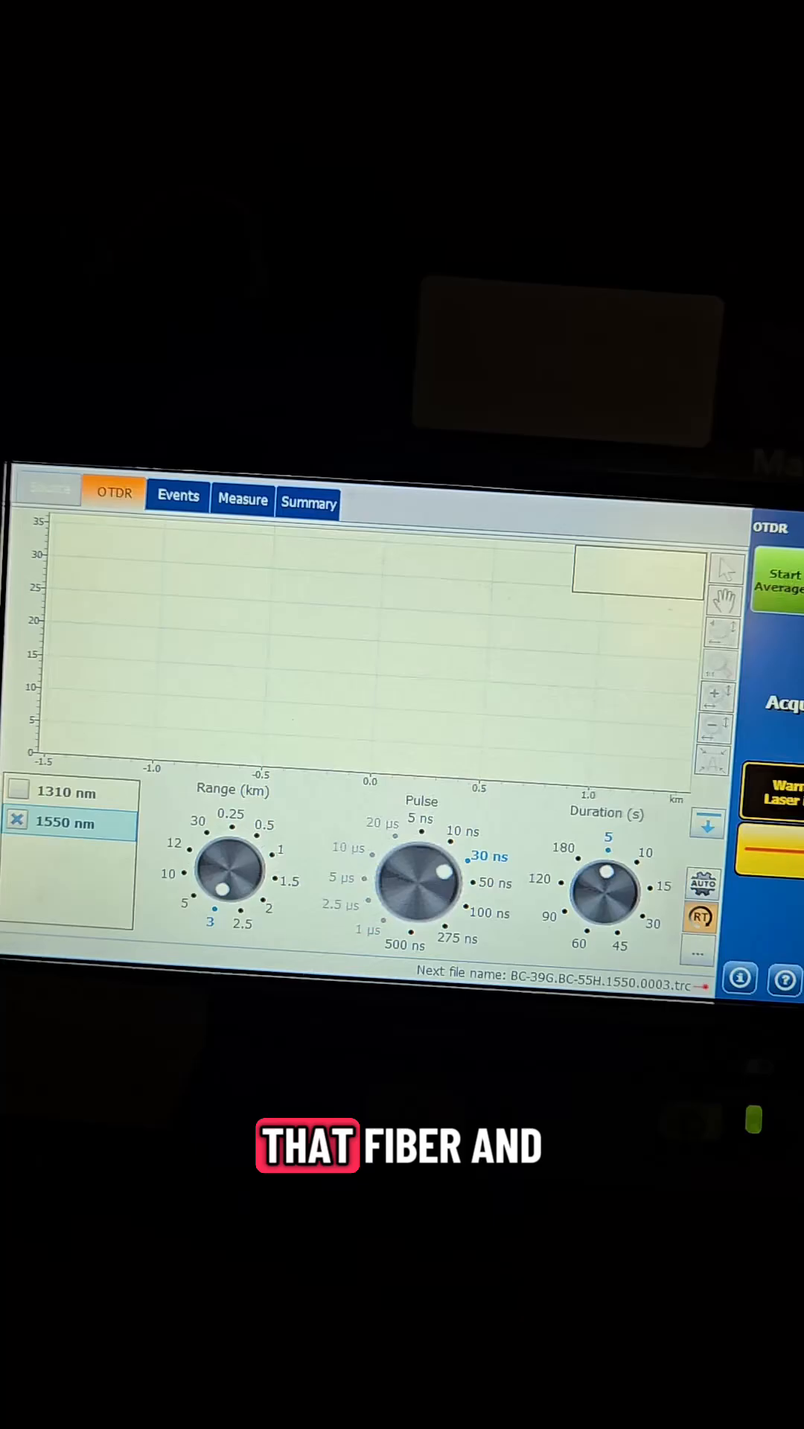